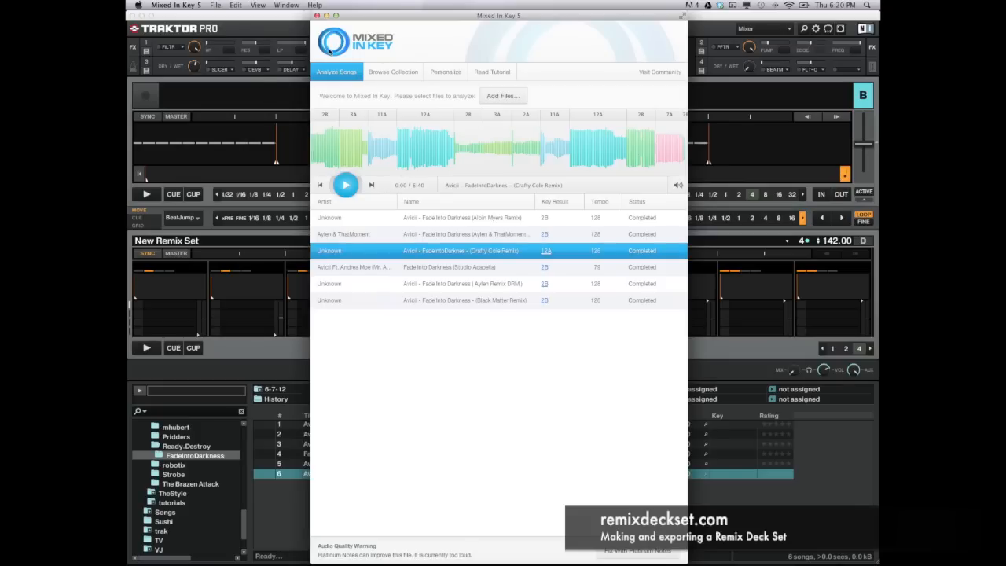
{"action": "mouse_move", "coordinate": [542, 69]}
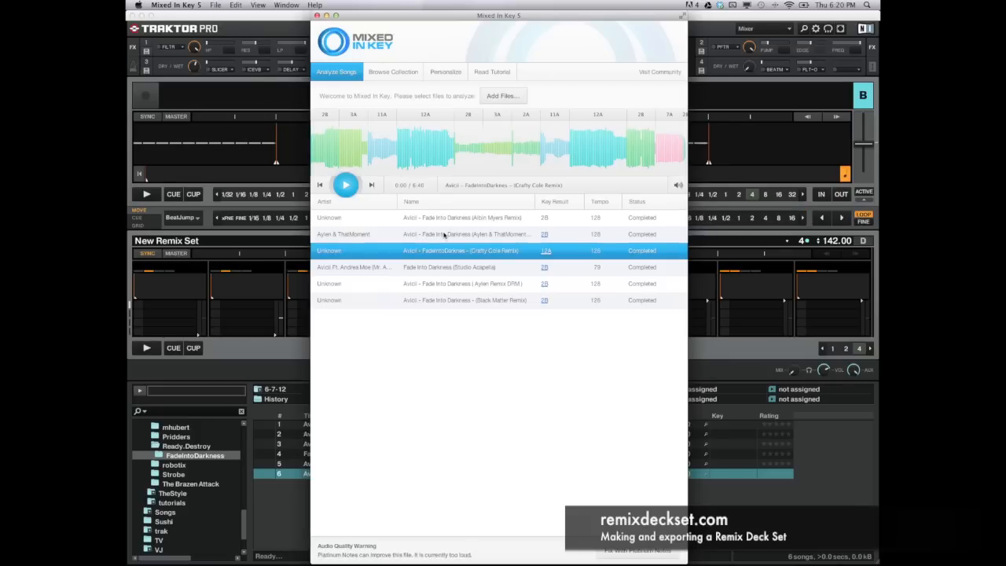
{"action": "mouse_move", "coordinate": [563, 234]}
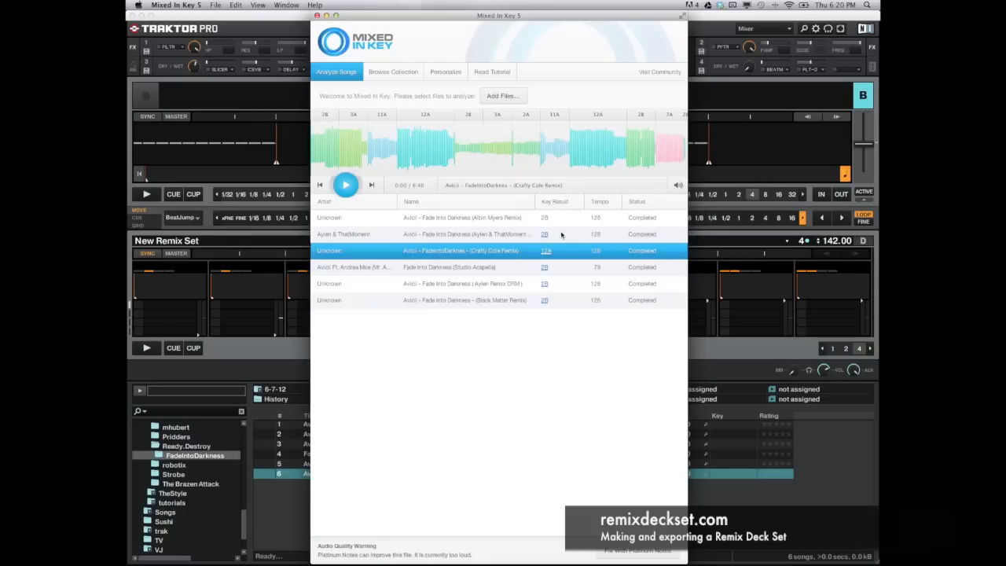
{"action": "mouse_move", "coordinate": [393, 210]}
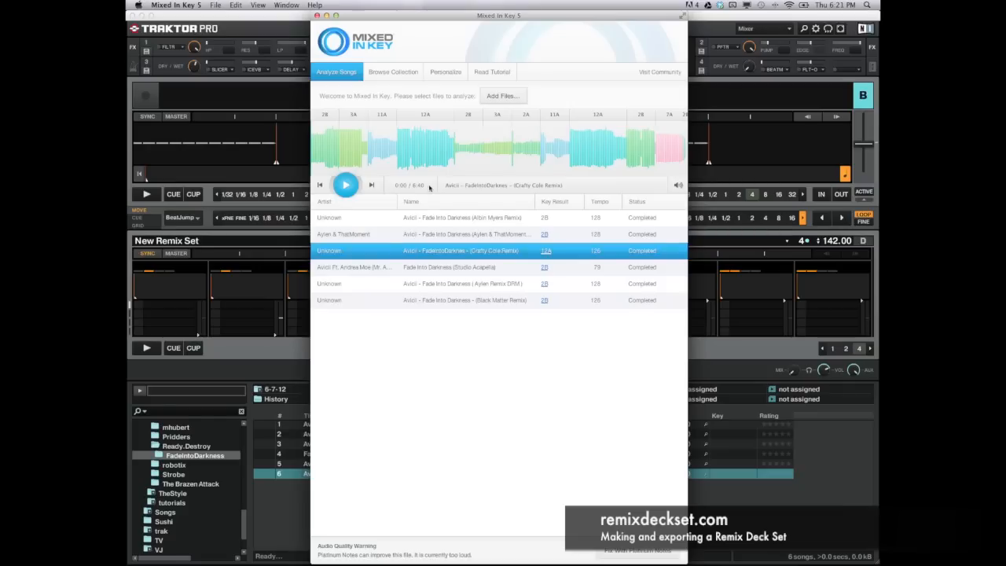
{"action": "mouse_move", "coordinate": [453, 320]}
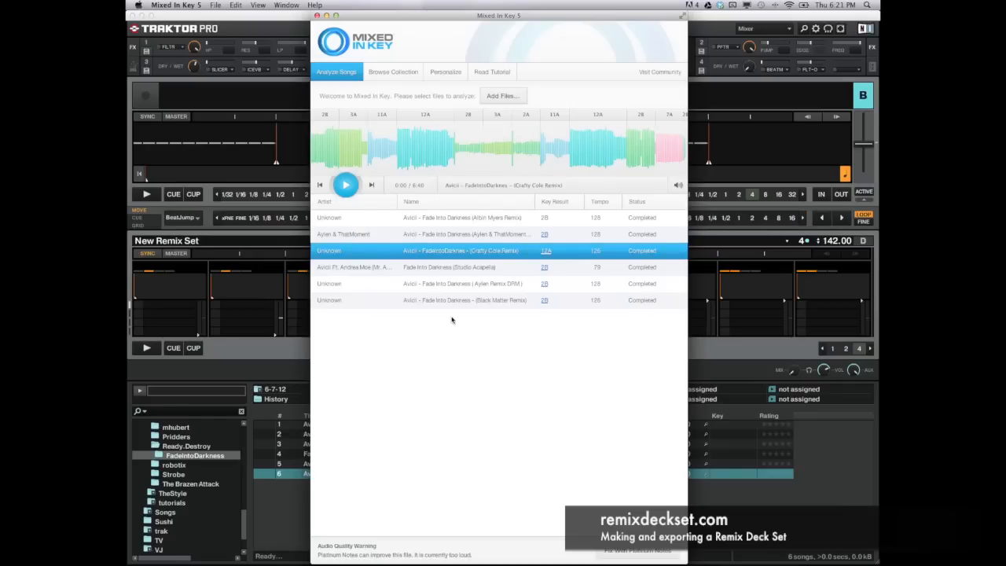
{"action": "mouse_move", "coordinate": [616, 341]}
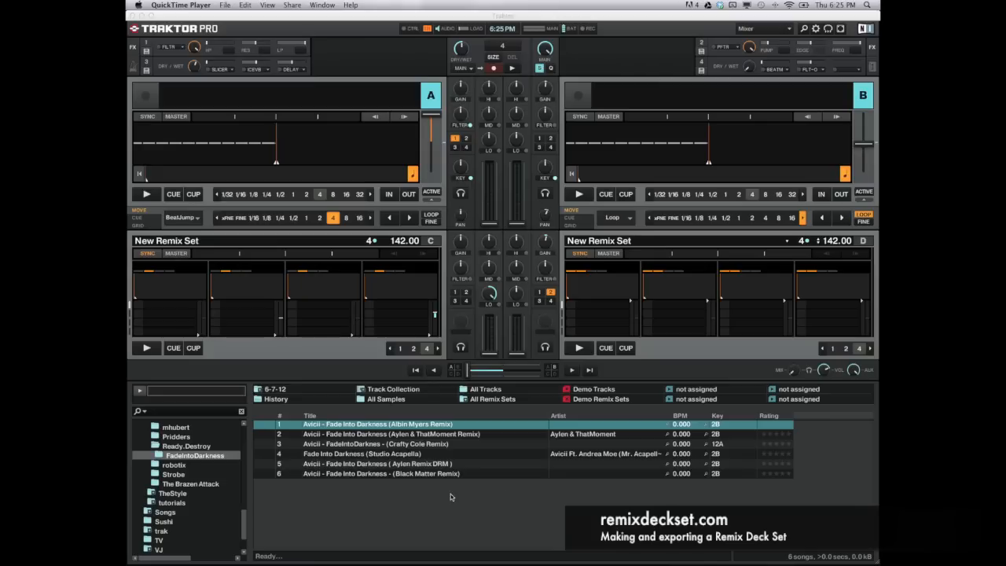
{"action": "mouse_move", "coordinate": [481, 490]}
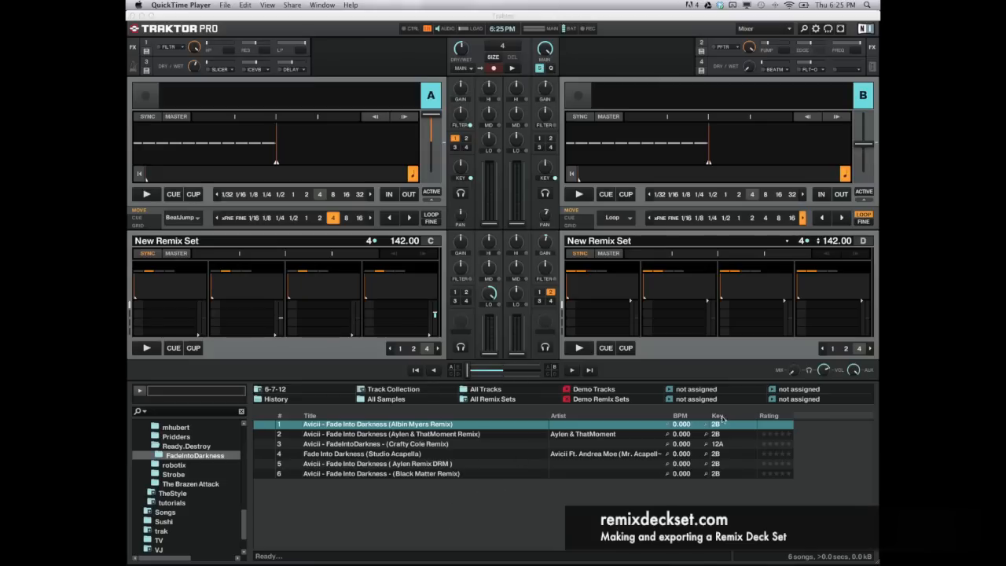
Bring up the context menu for the six selected Avicii tracks in the playlist
{"action": "right_click", "coordinate": [716, 415]}
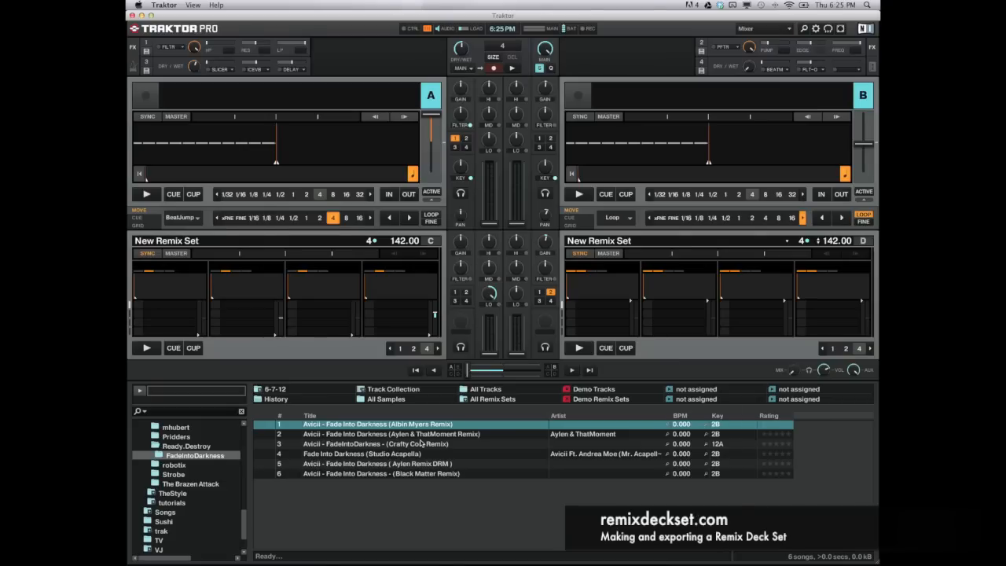
{"action": "mouse_move", "coordinate": [726, 416]}
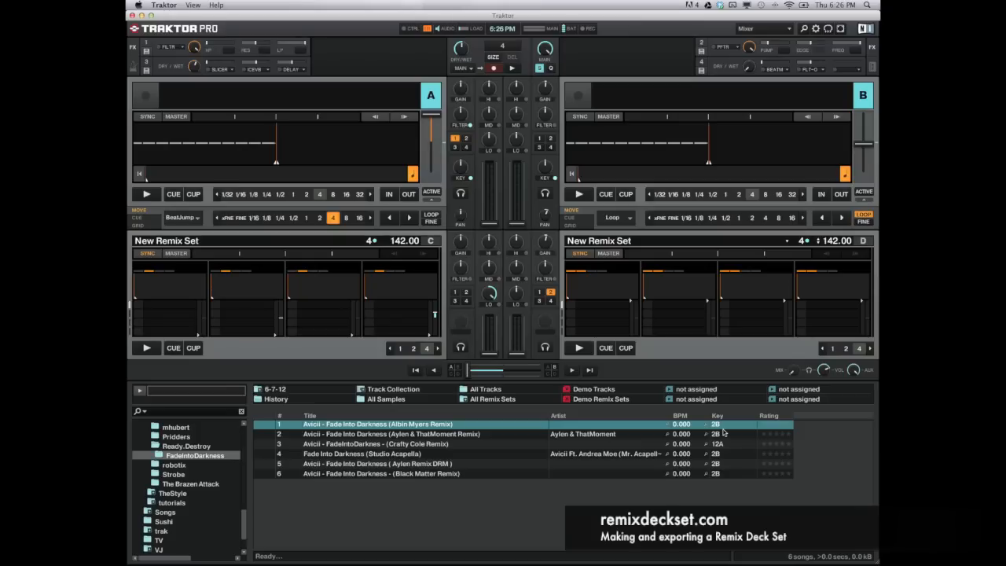
{"action": "mouse_move", "coordinate": [669, 487]}
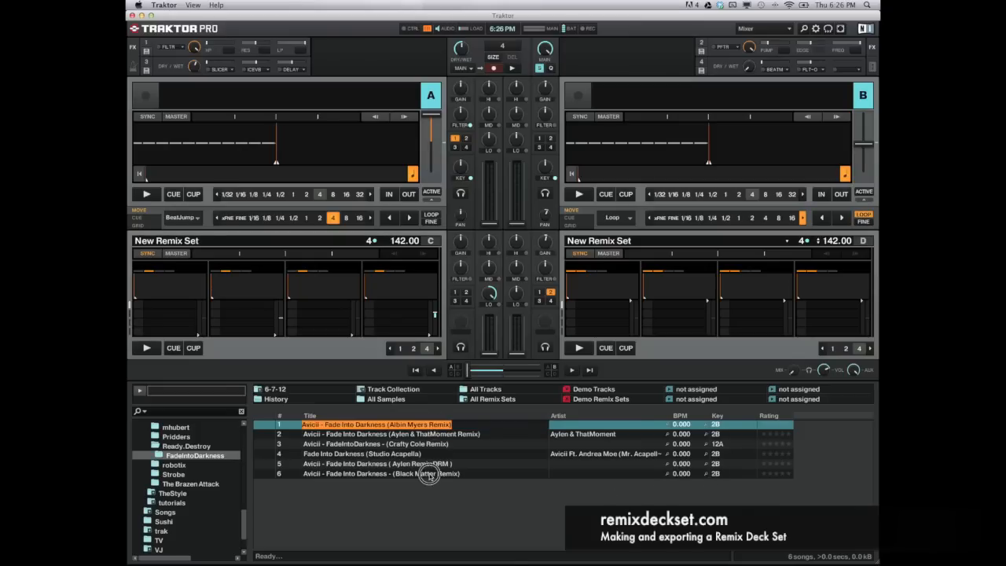
{"action": "right_click", "coordinate": [427, 473]}
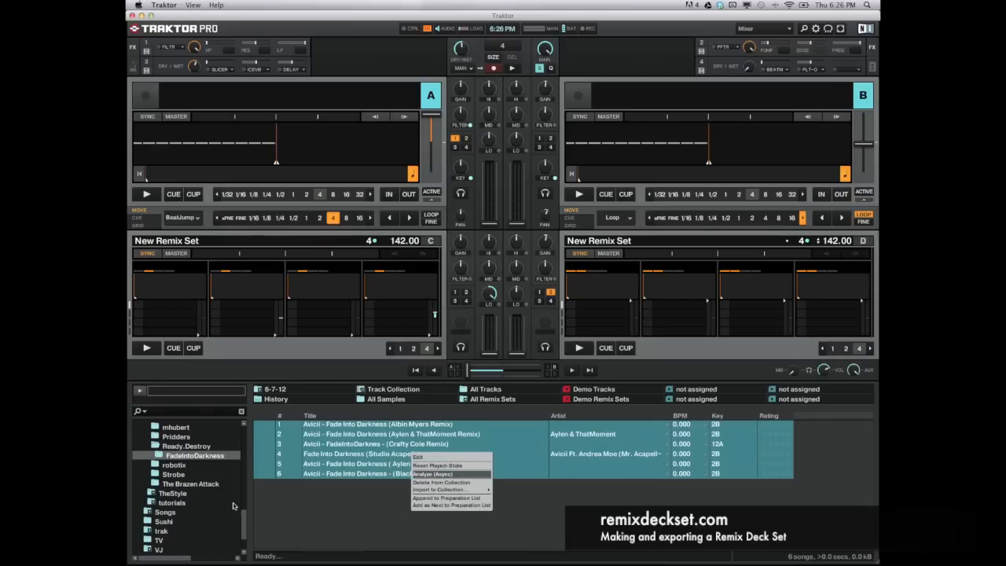
{"action": "mouse_move", "coordinate": [440, 490]}
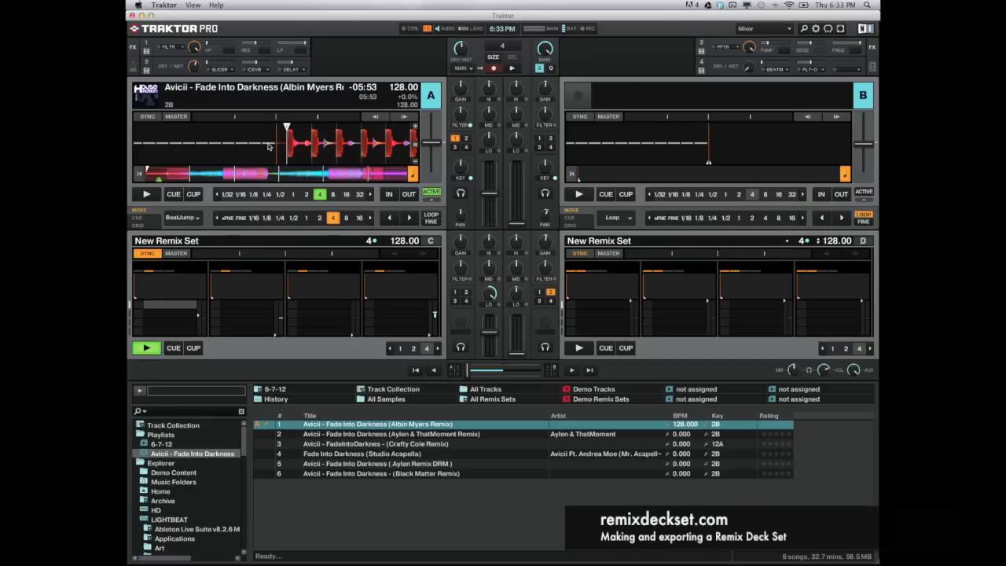
Start playback of the Albin Myers remix on deck A as tempo master at 128 BPM
{"action": "left_click", "coordinate": [792, 217]}
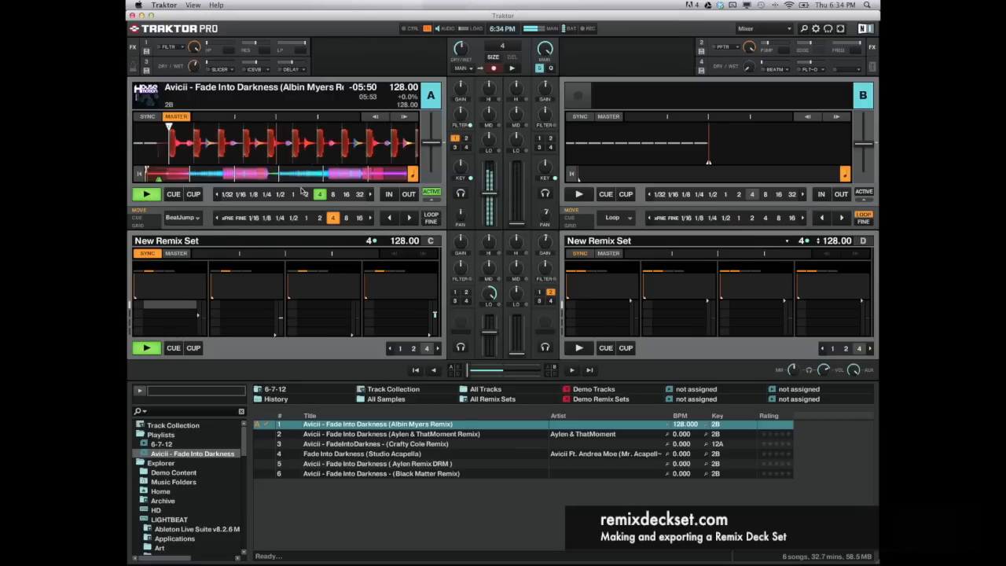
{"action": "left_click", "coordinate": [317, 195]}
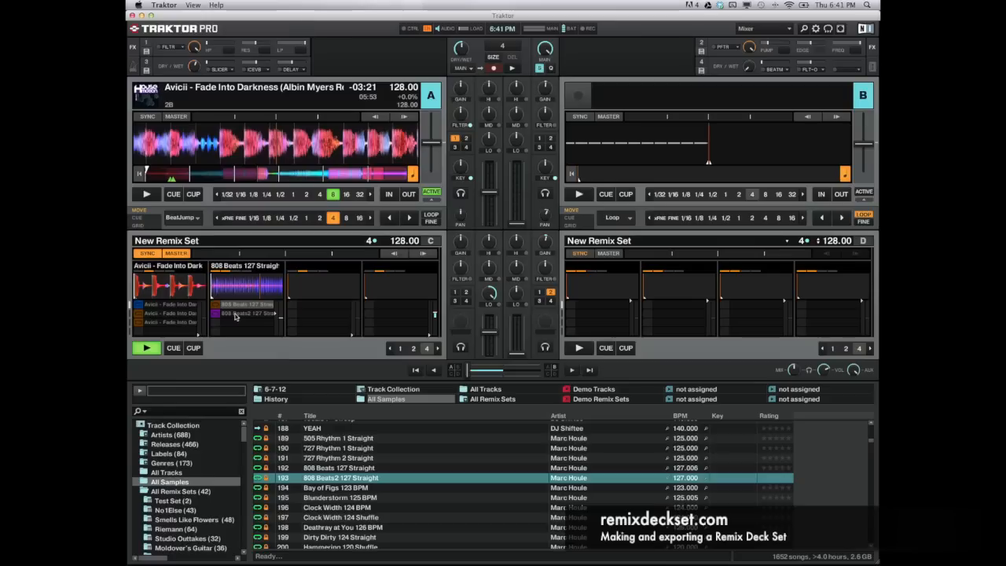
{"action": "mouse_move", "coordinate": [352, 449]}
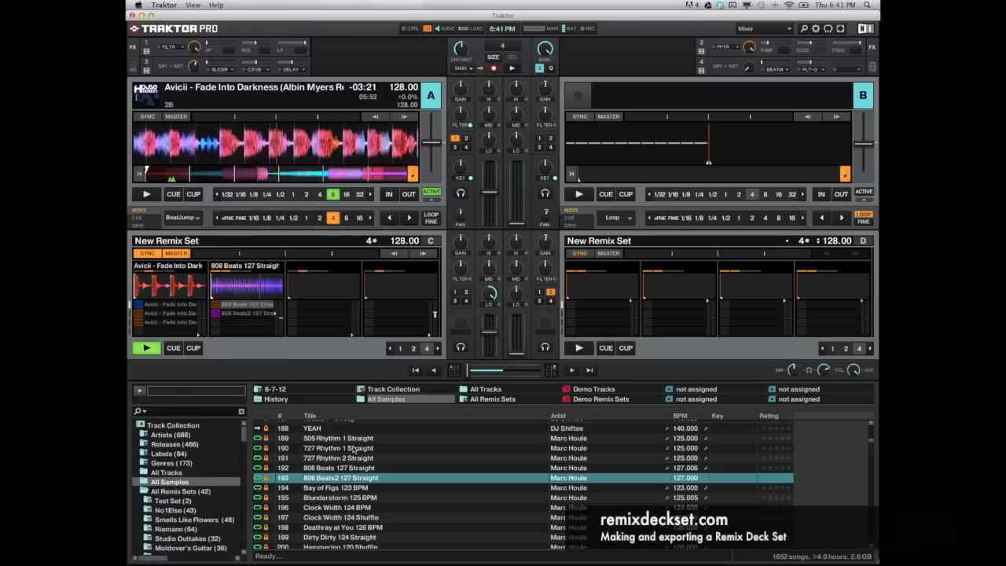
Put deck C's 'New Remix Set' title into edit mode for renaming
{"action": "left_click", "coordinate": [802, 216]}
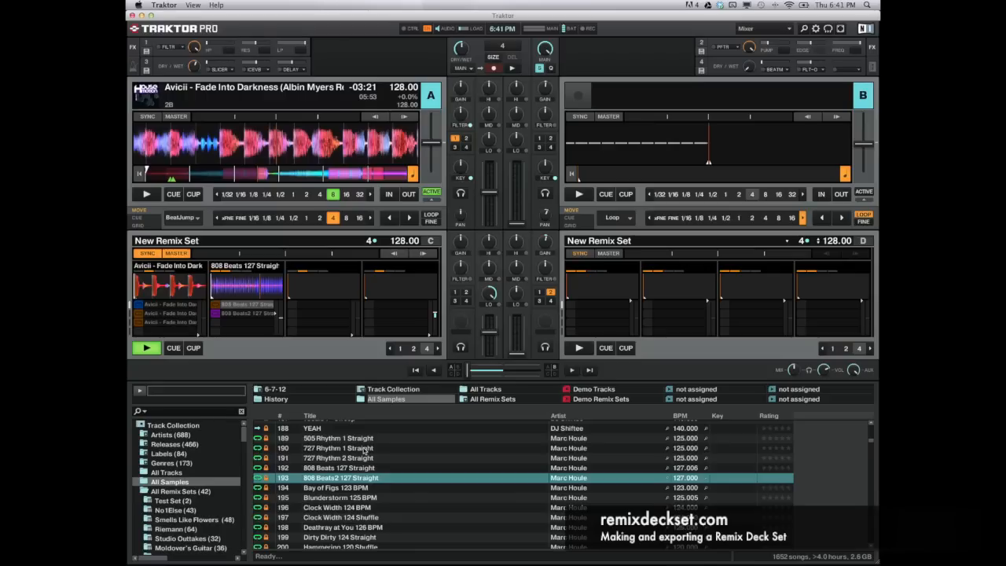
{"action": "mouse_move", "coordinate": [226, 275]}
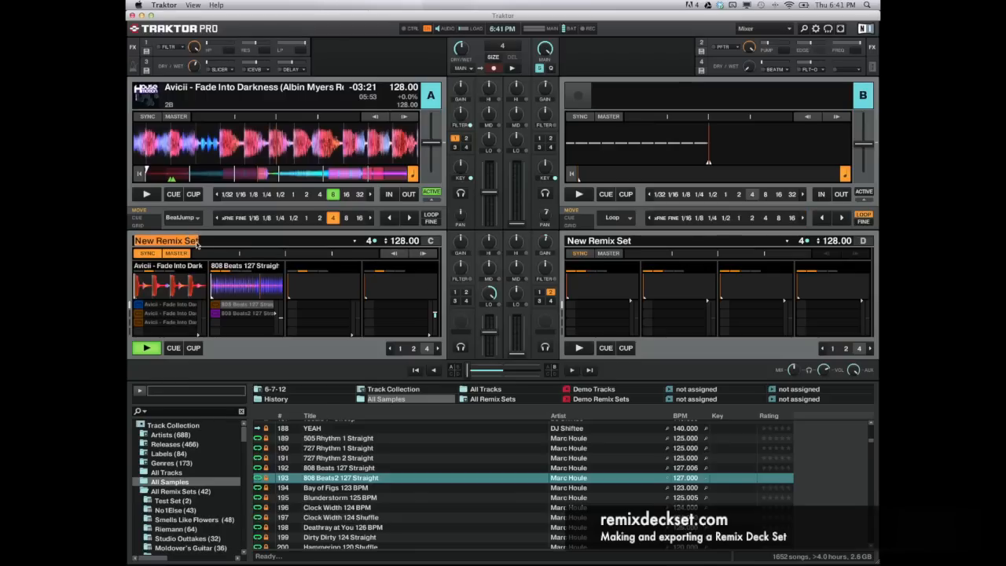
Confirm the name Remixdeckset.com for deck C's remix set and save it
{"action": "left_click", "coordinate": [165, 240]}
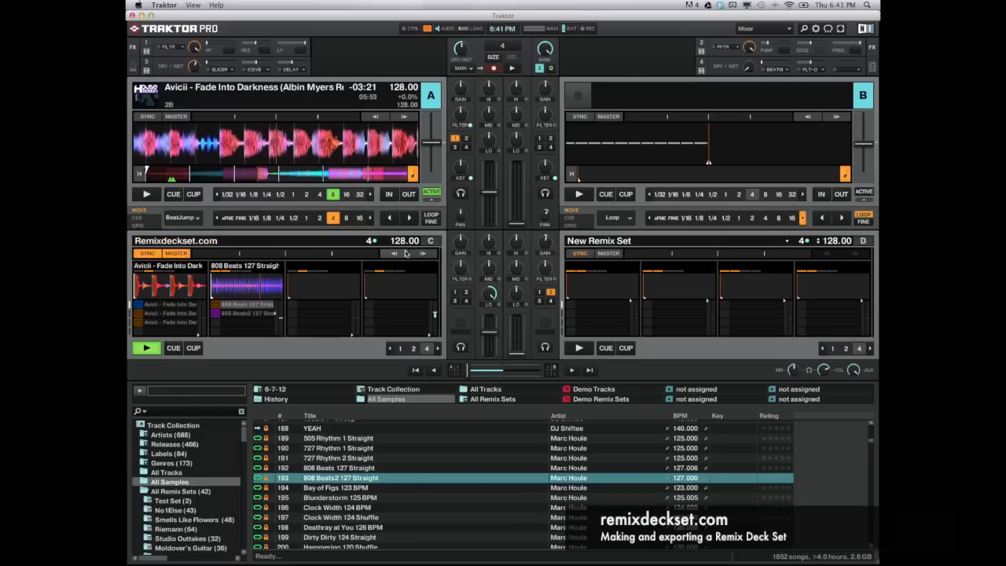
{"action": "left_click", "coordinate": [432, 240]}
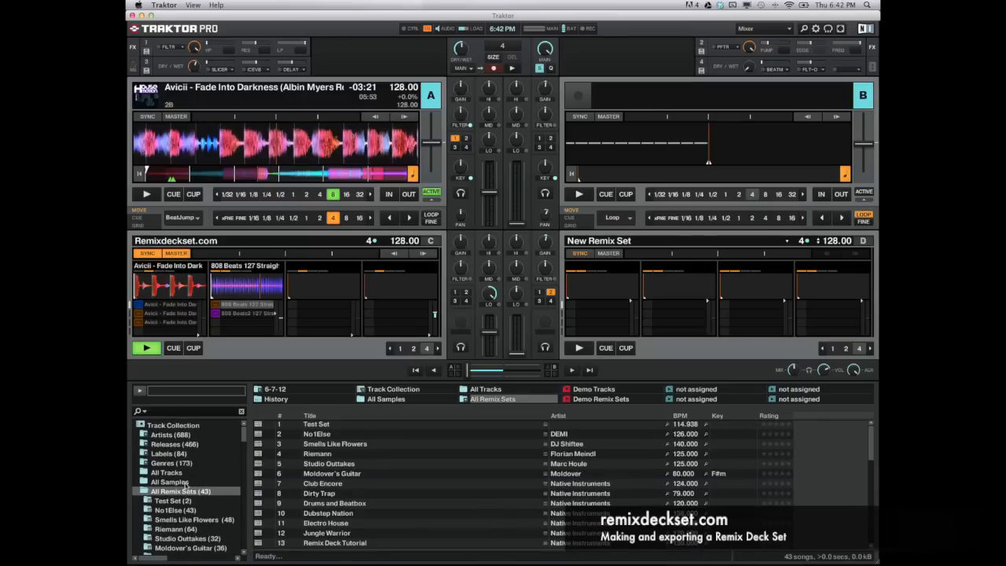
Locate and select Remixdeckset.com at the bottom of the All Remix Sets list
{"action": "scroll", "scroll_direction": "down", "scroll_amount": 3}
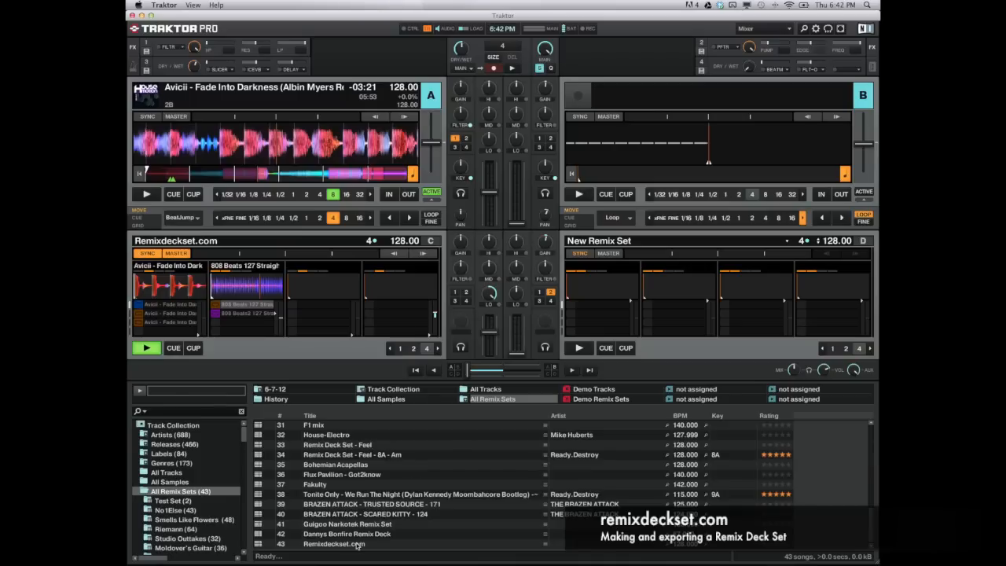
{"action": "left_click", "coordinate": [353, 544]}
{"action": "type", "text": "Ready.Destroy"}
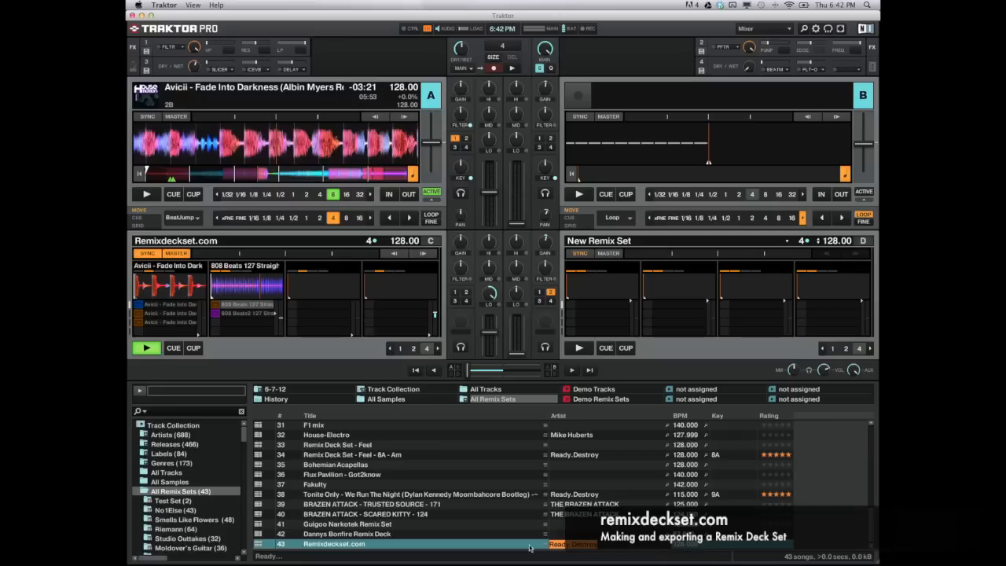
{"action": "left_click", "coordinate": [333, 544]}
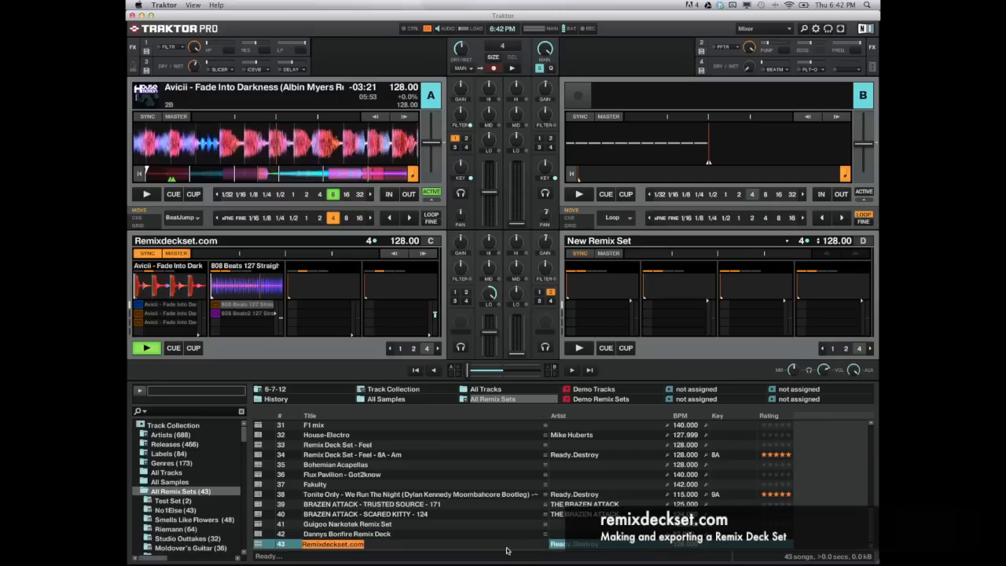
Export Remixdeckset.com via Export Remix Set as Remixdeckset.trak to the Desktop
{"action": "right_click", "coordinate": [331, 543]}
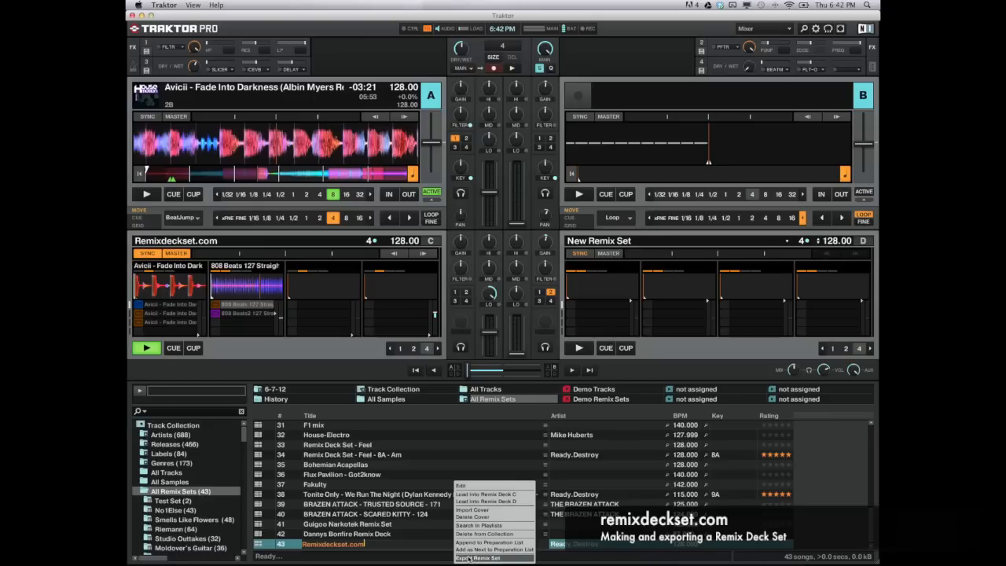
{"action": "left_click", "coordinate": [478, 558]}
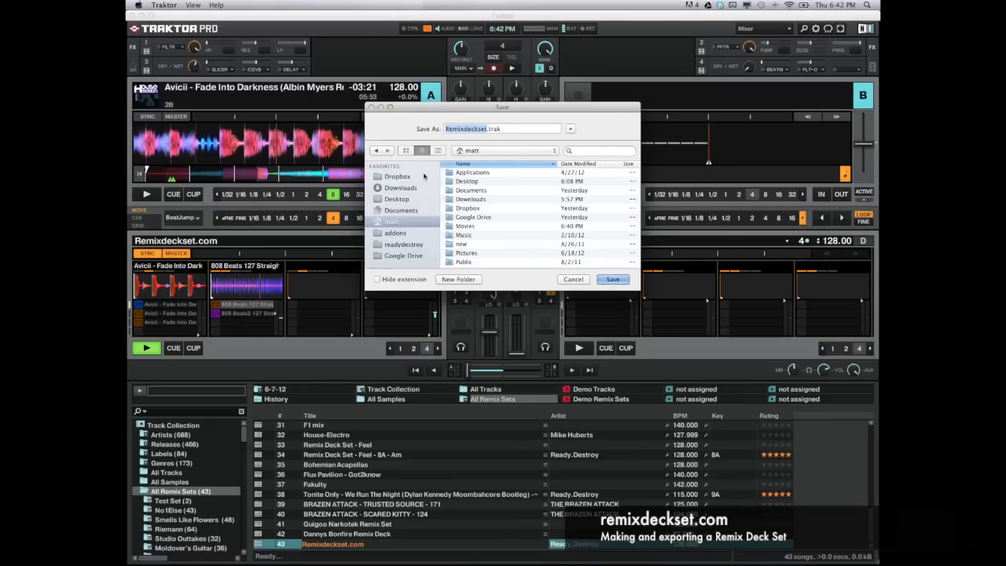
{"action": "left_click", "coordinate": [396, 198]}
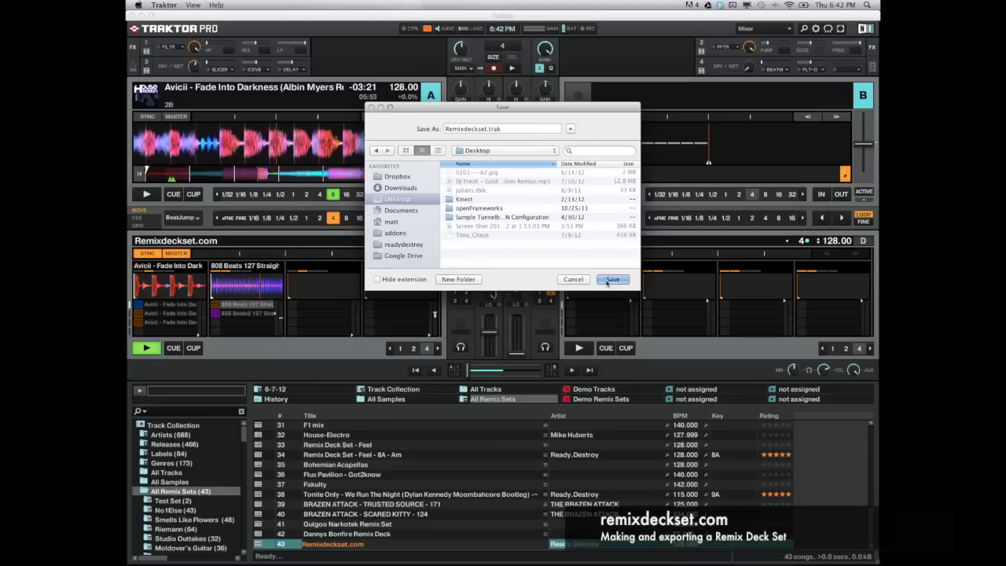
{"action": "left_click", "coordinate": [613, 280]}
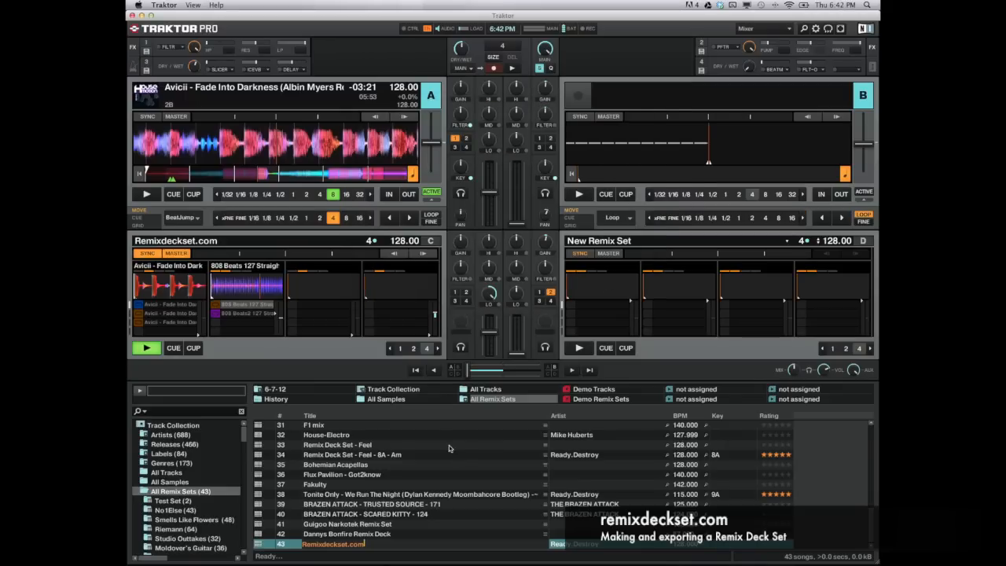
{"action": "mouse_move", "coordinate": [424, 448]}
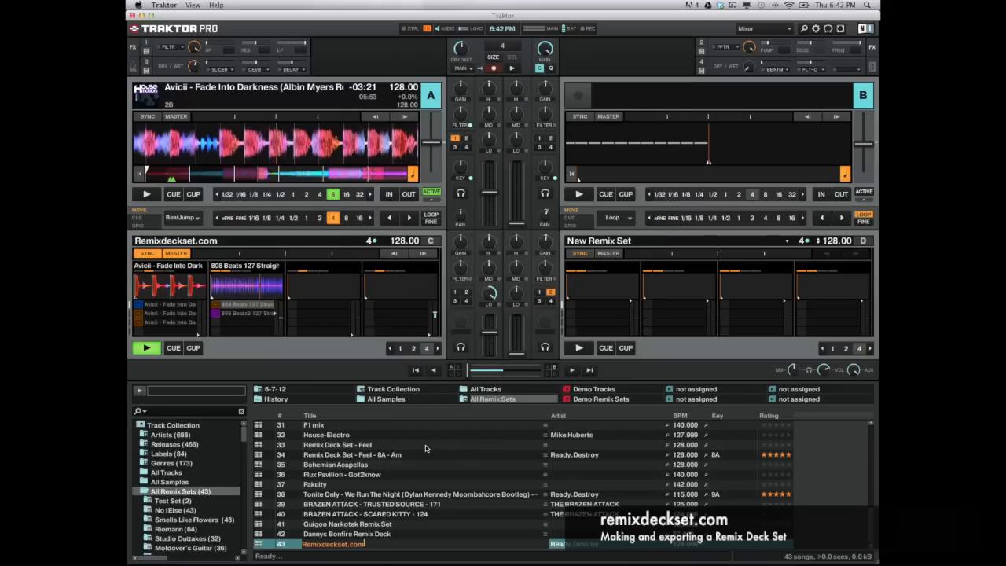